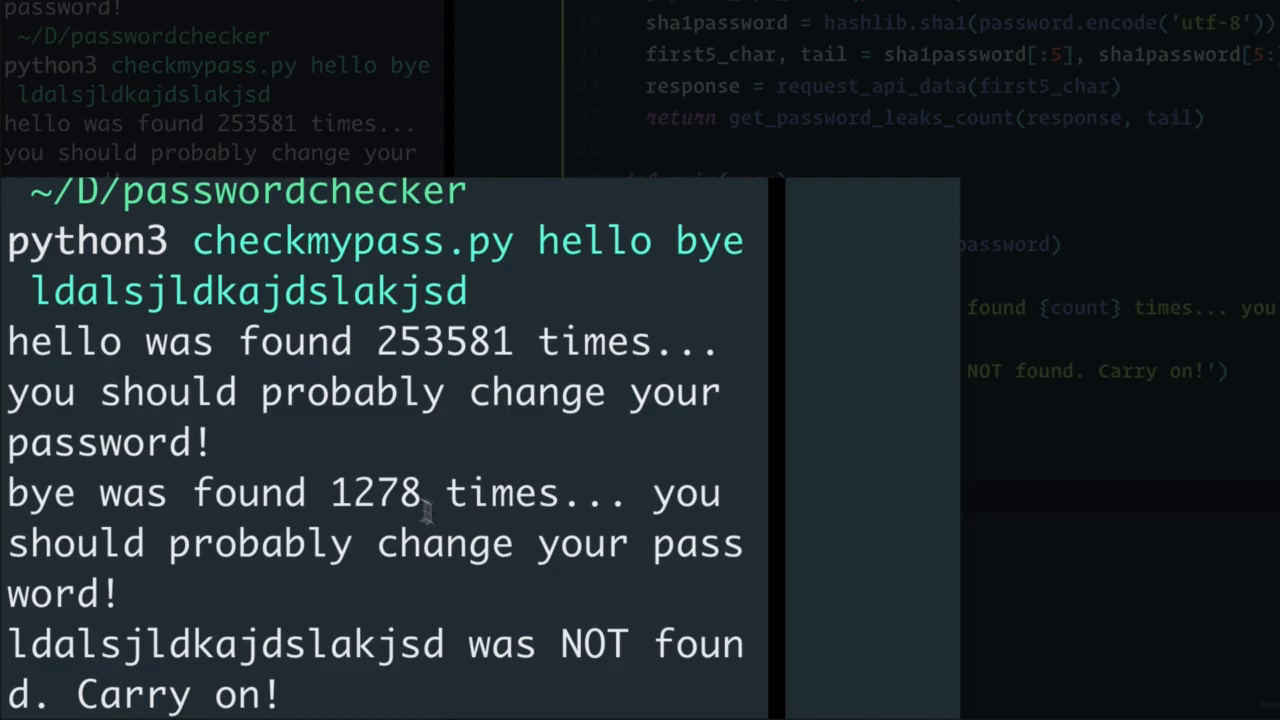
mouse_move(810, 332)
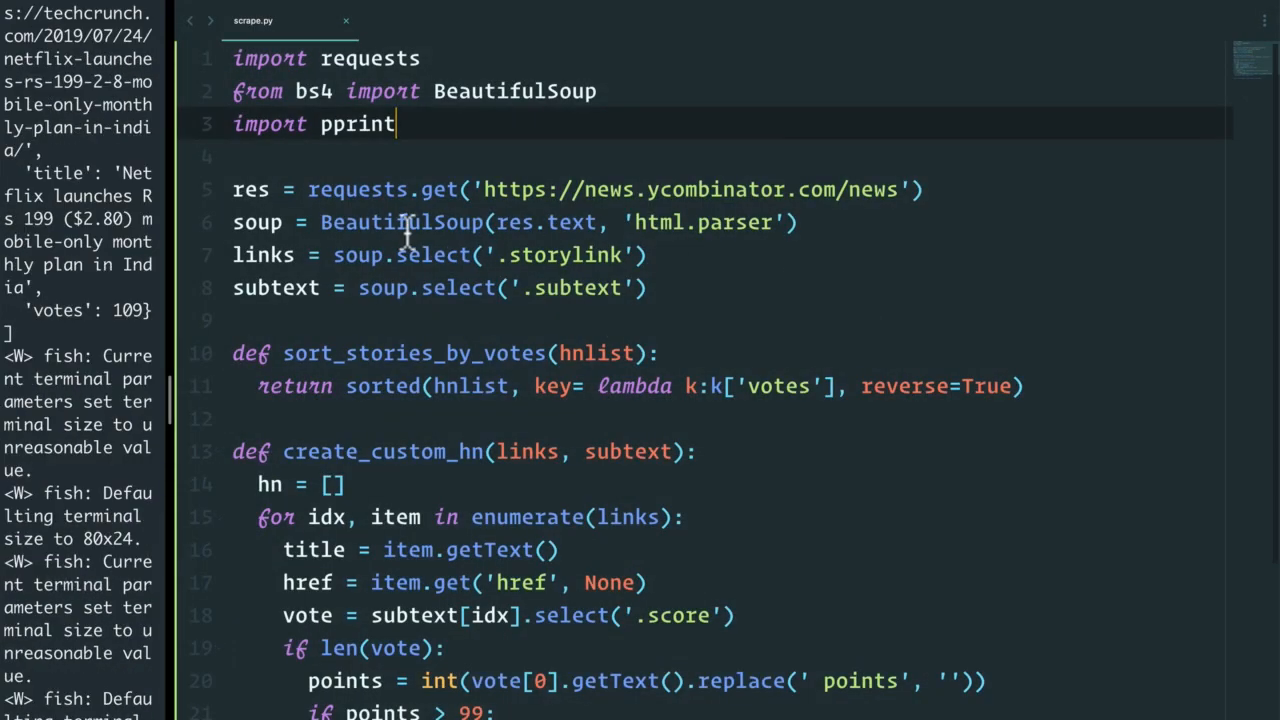
- Insert a blank line after 'import pprint' and begin typing 'res2' in scrape.py
key("enter")
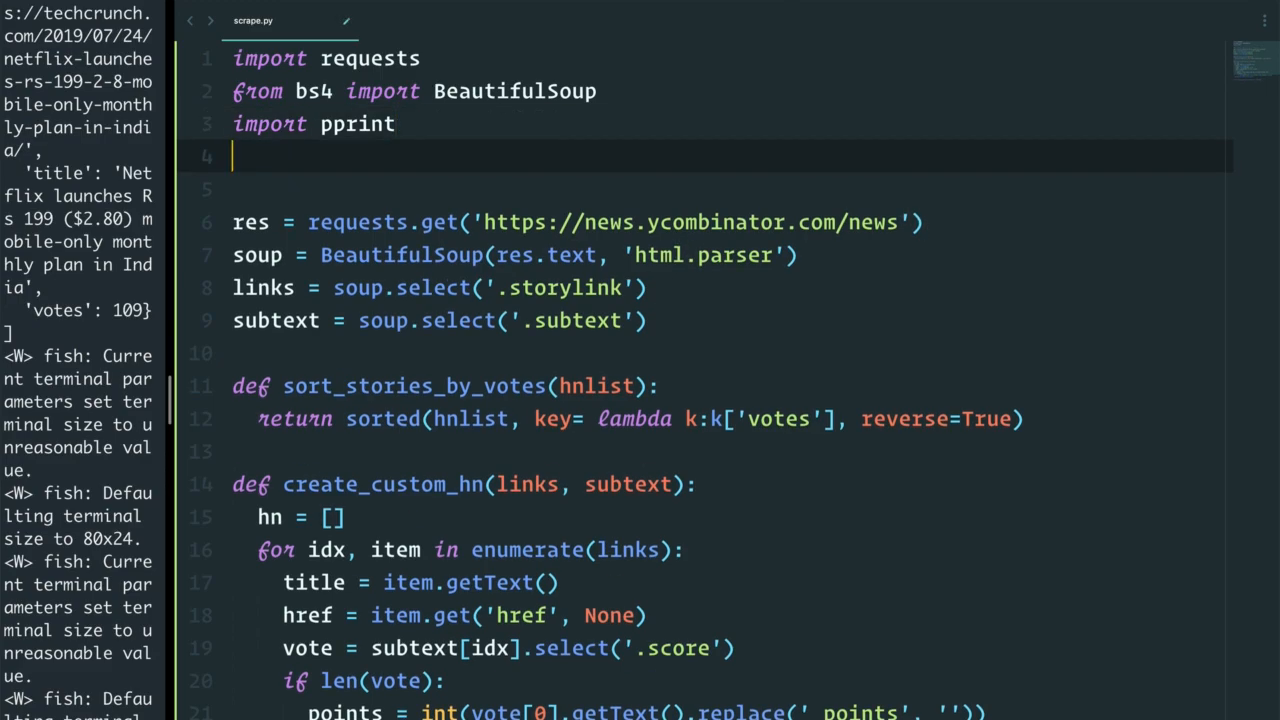
type("res2")
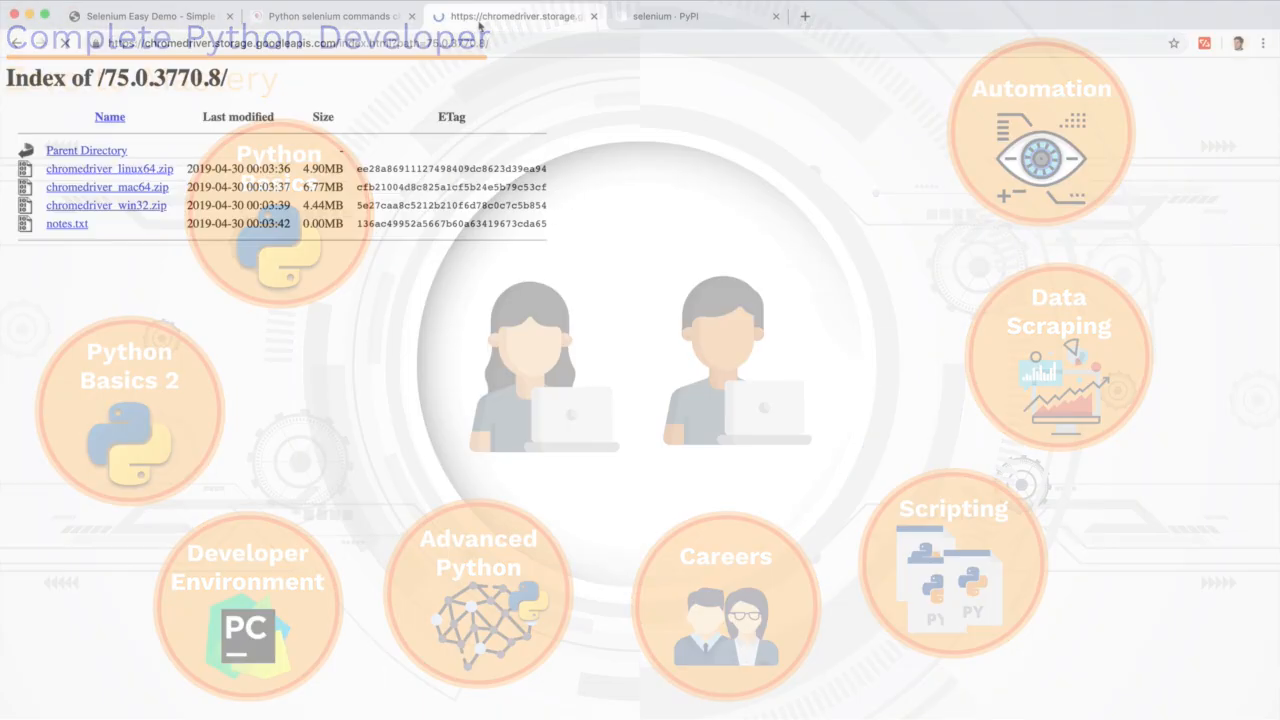
- Step from the Selenium Easy form through ChromeDriver to the Selenium with Python docs and reach '5. Waits'
left_click(150, 16)
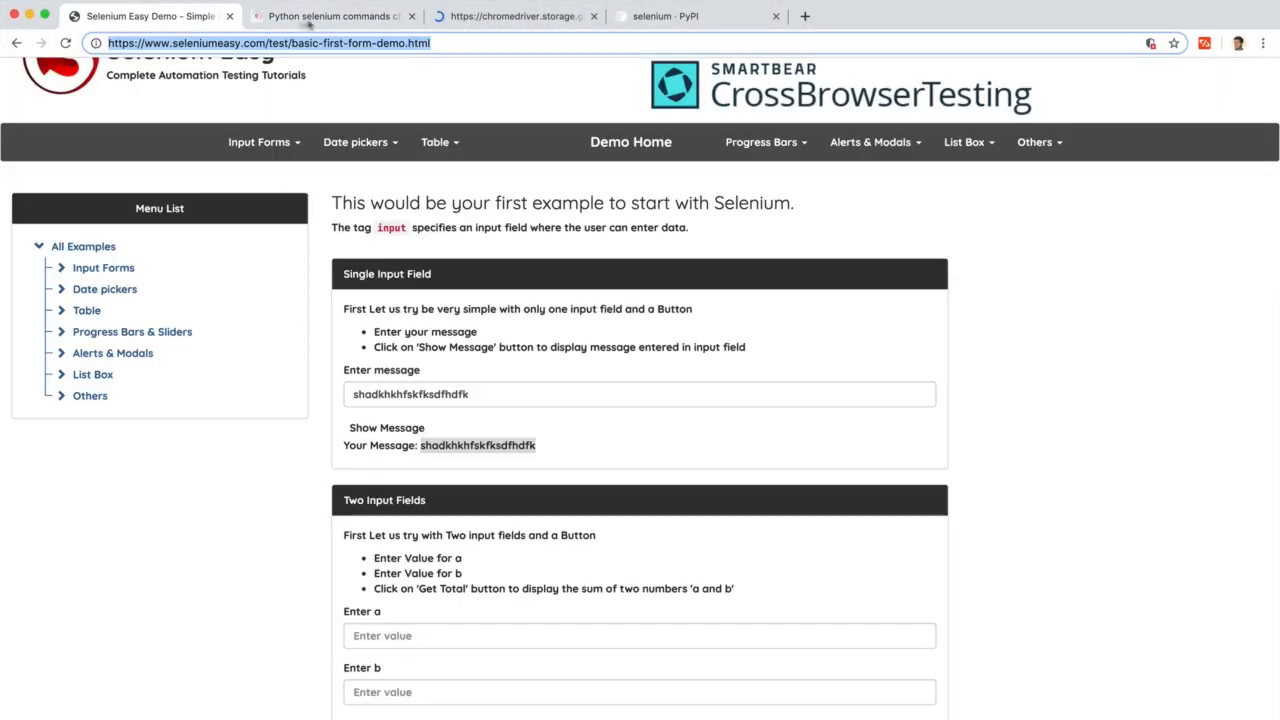
left_click(512, 16)
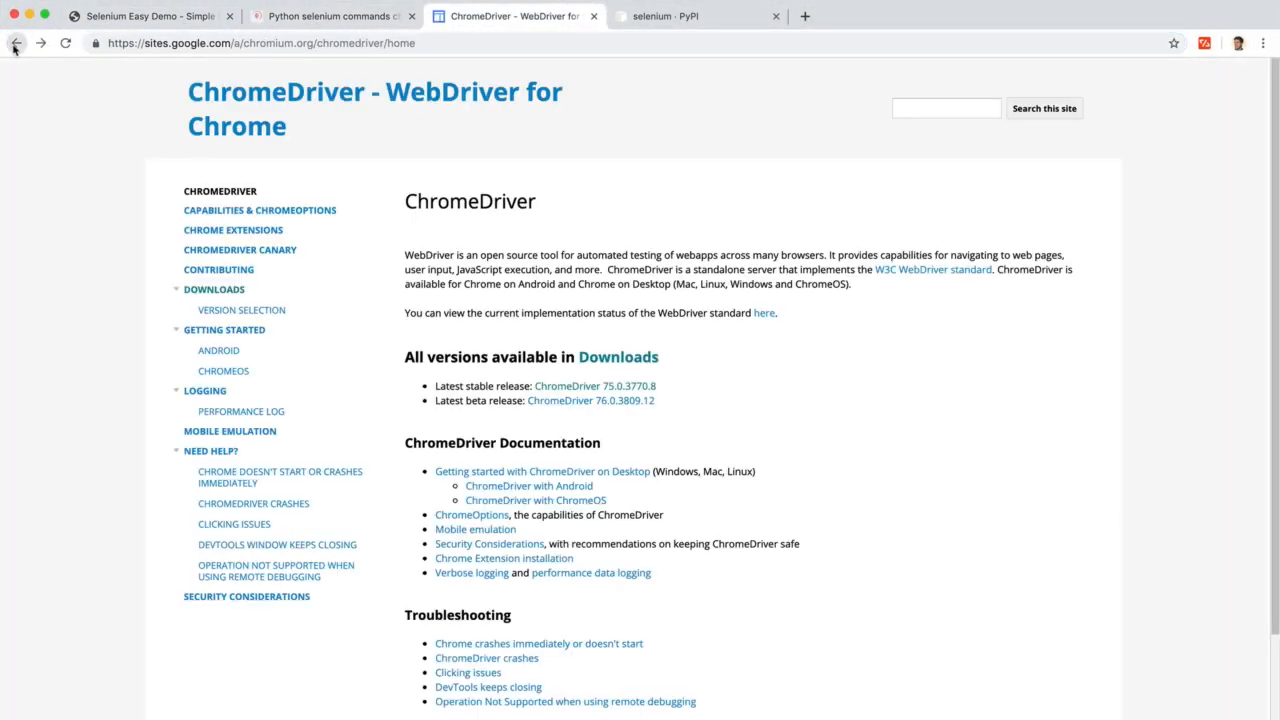
left_click(515, 16)
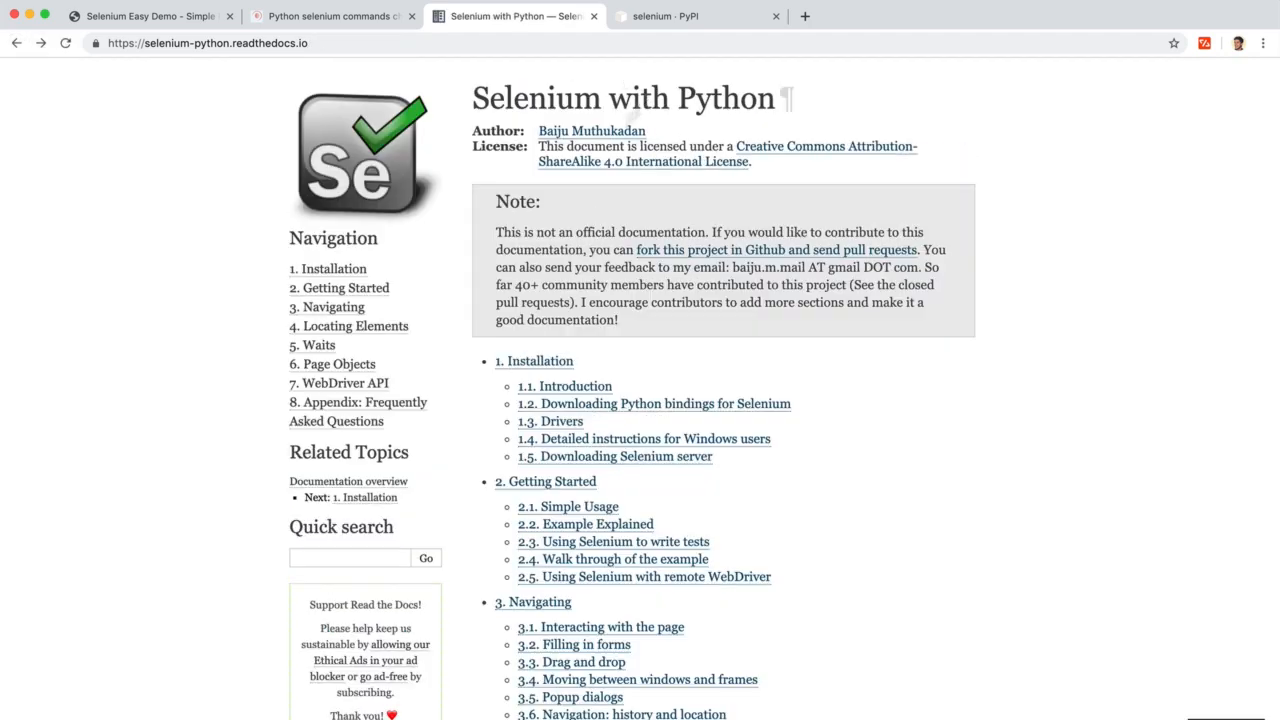
scroll("down", 3)
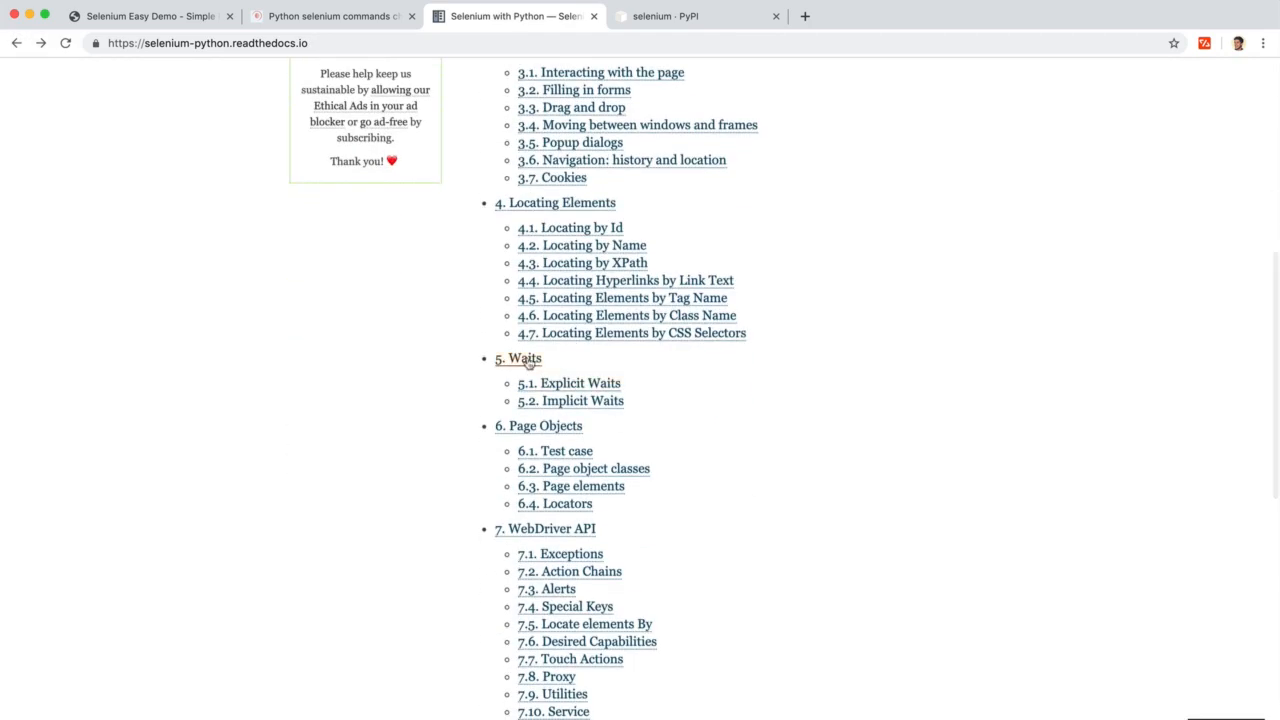
left_click(518, 358)
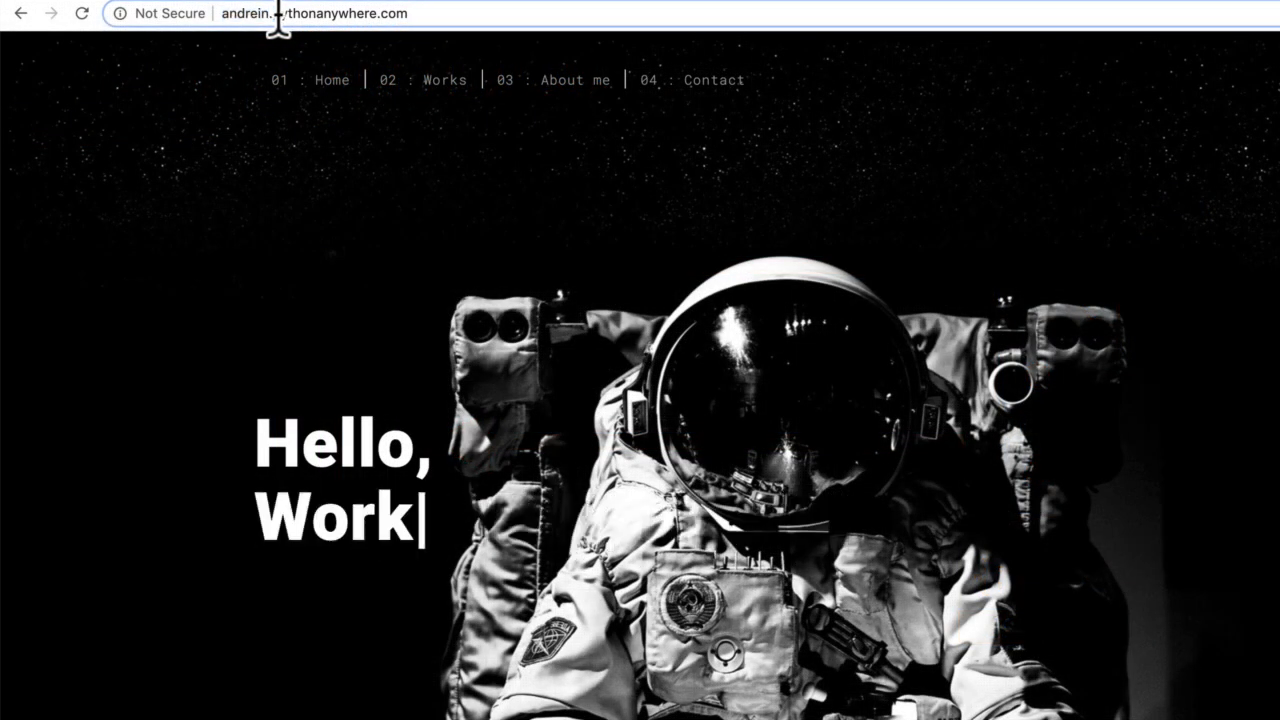
- On the portfolio Contact page enter email 'r@2', subject 'jhfskjhfasfa', message 'HIWHIWIHIWHIWHIWHWHWHWHWH' and send it
key("Backspace")
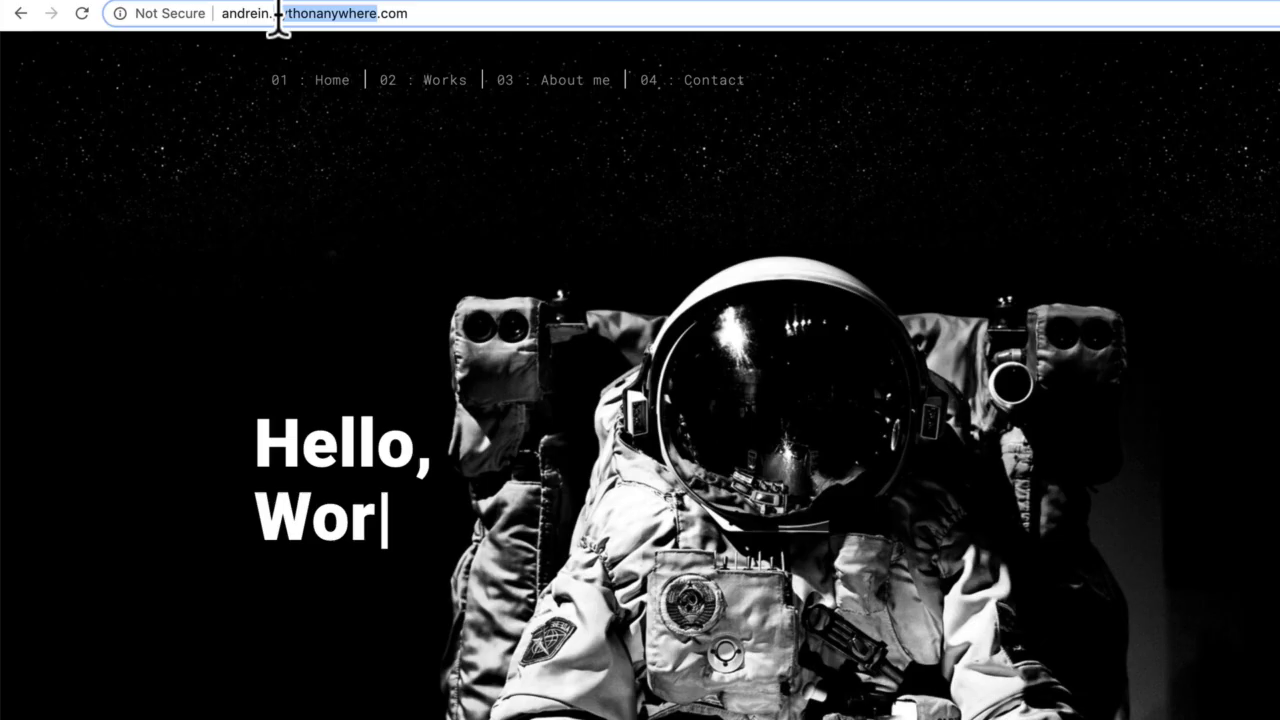
left_click(714, 79)
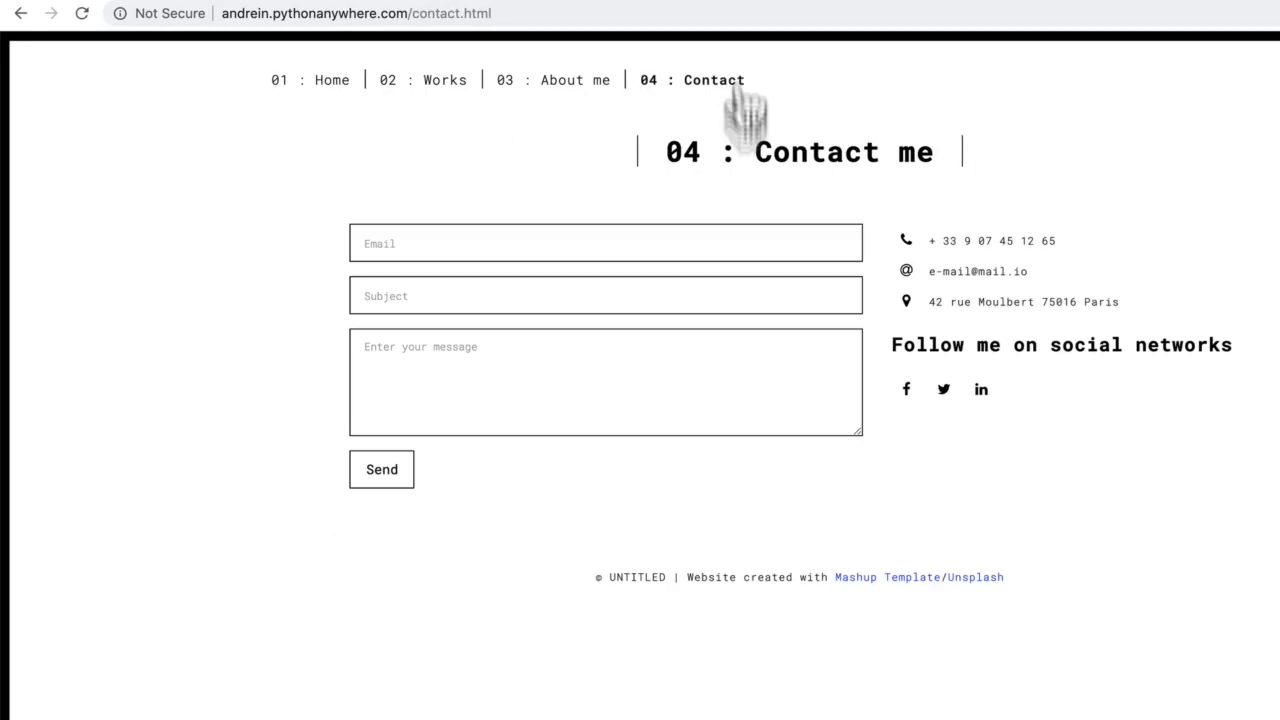
type("r@2")
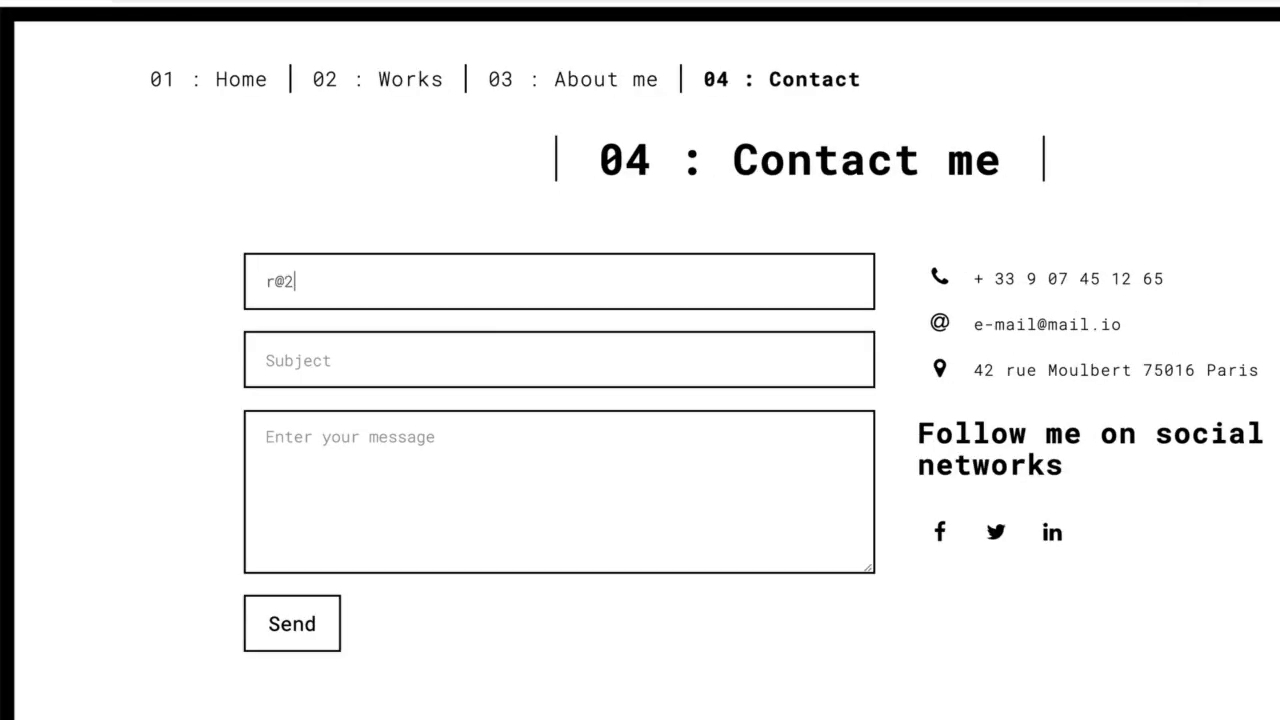
type("jhfskjhfasfa")
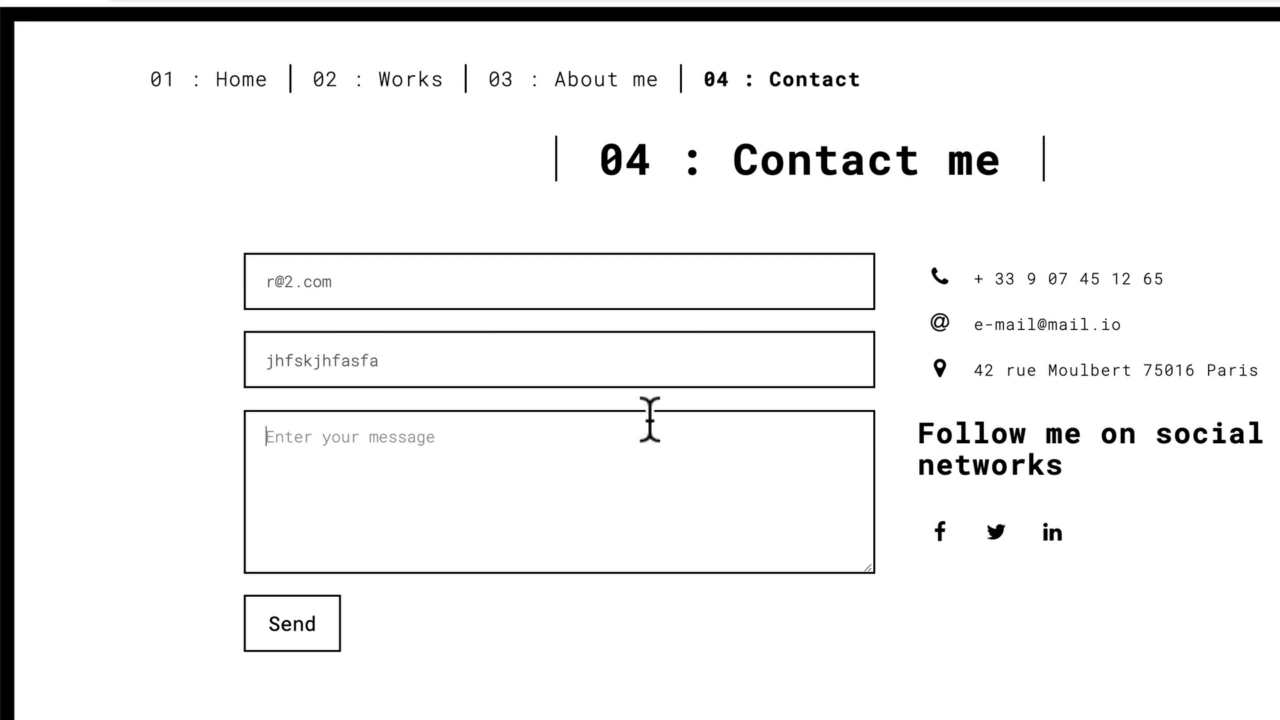
type("HIWHIWIHIWHIWHIWHWHWHWHWH")
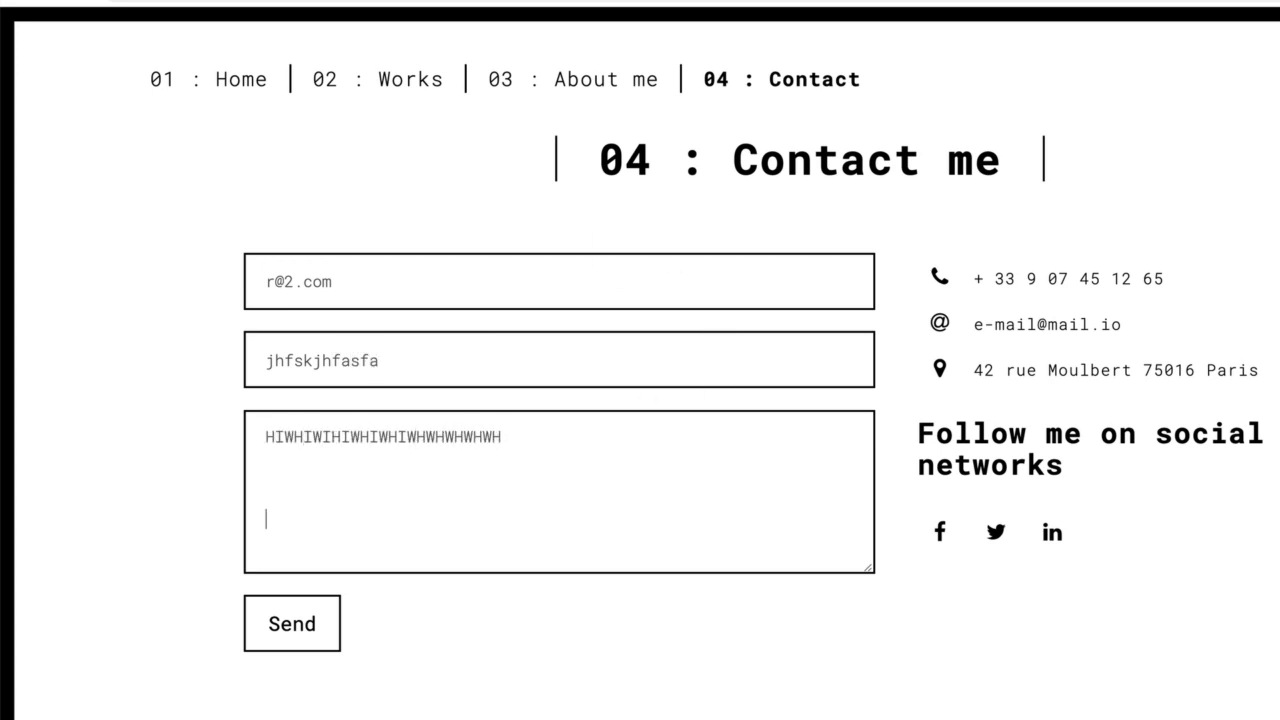
left_click(291, 623)
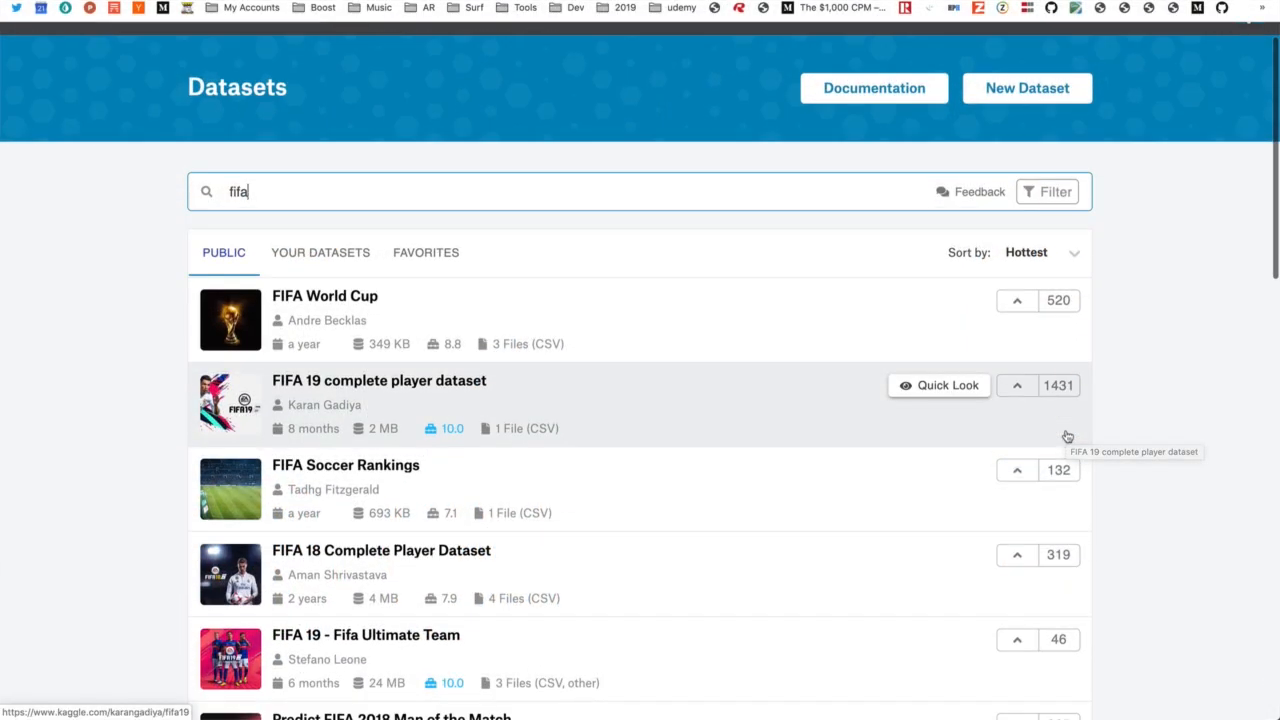
- Scroll up the Kaggle FIFA dataset results toward the Soccer 2019 wage-vs-value plot
scroll("up", 3)
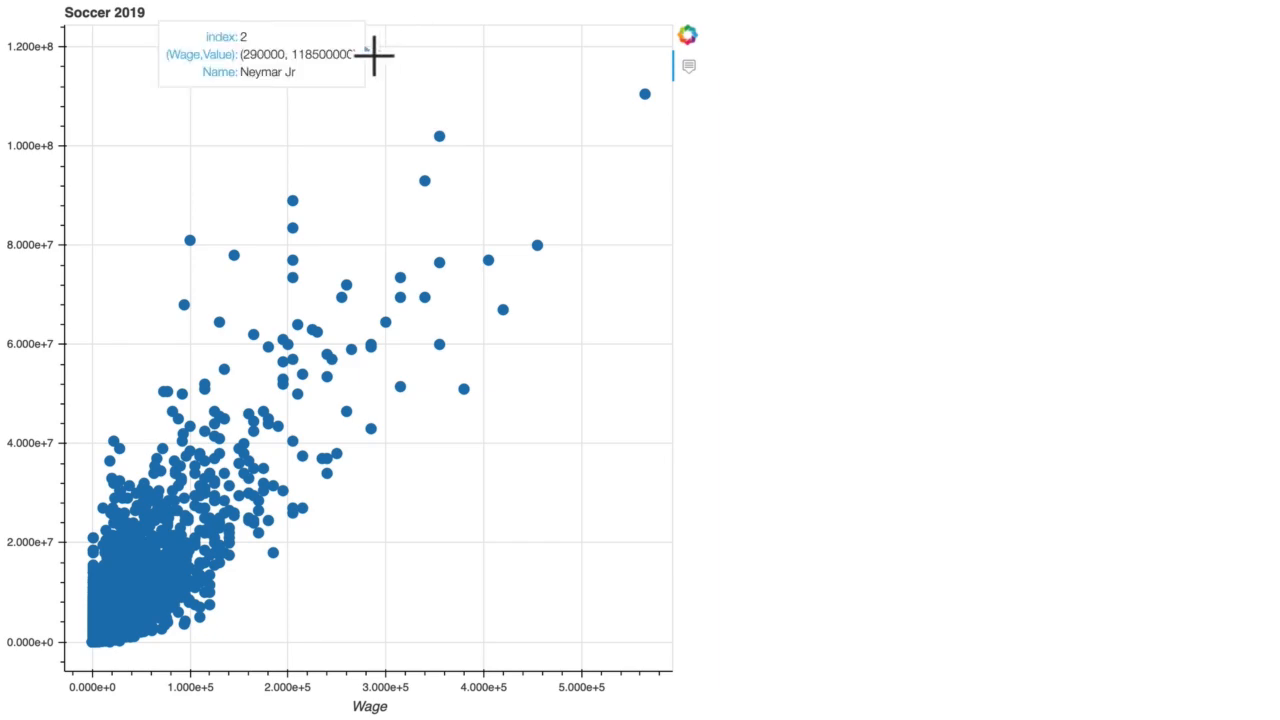
mouse_move(530, 245)
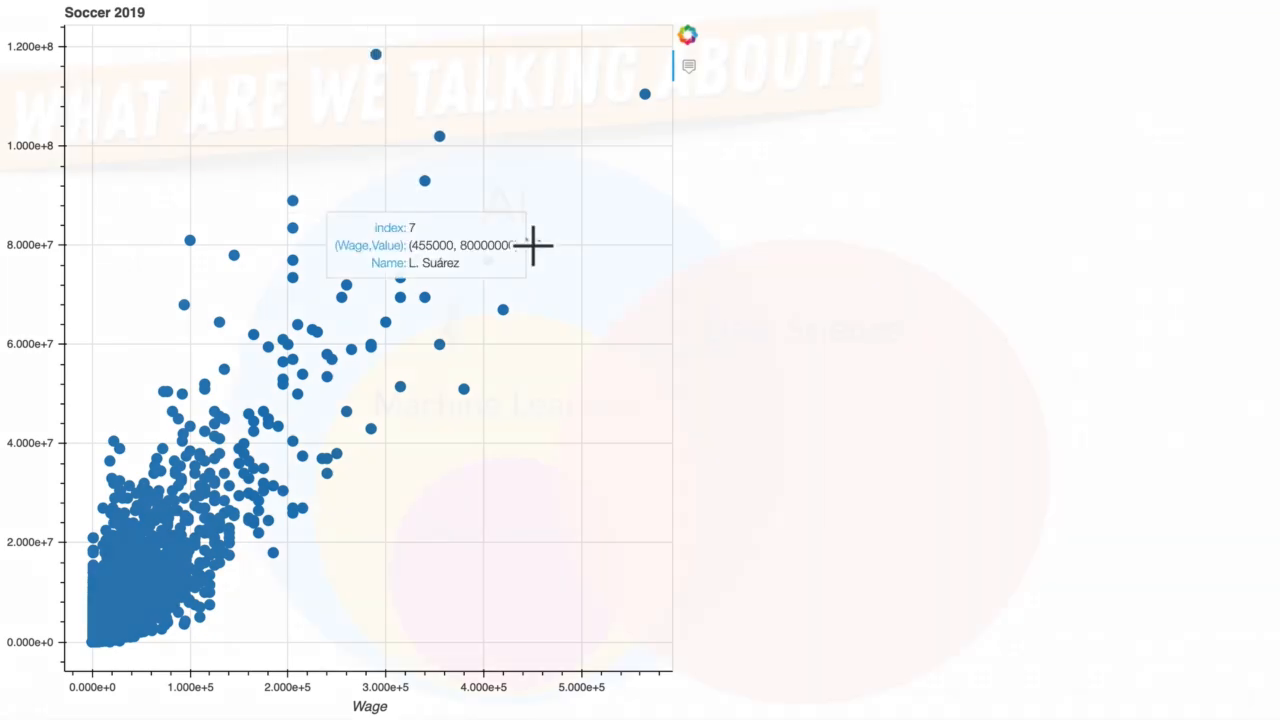